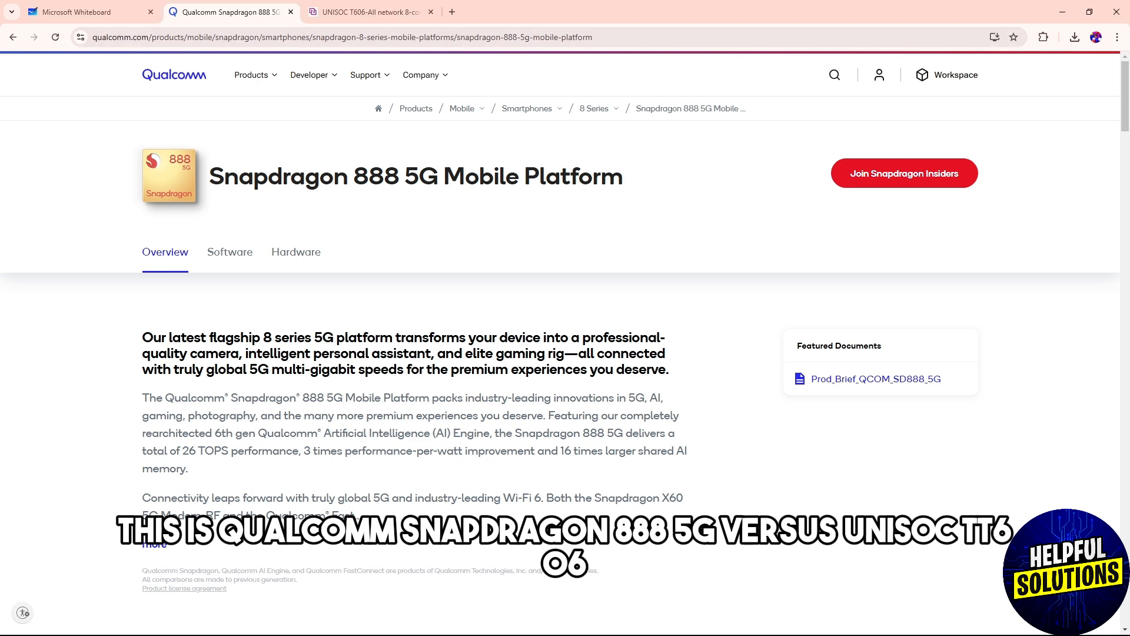
Step: Show the UNISOC T606 product page and scroll to its Key Features
left_click(367, 12)
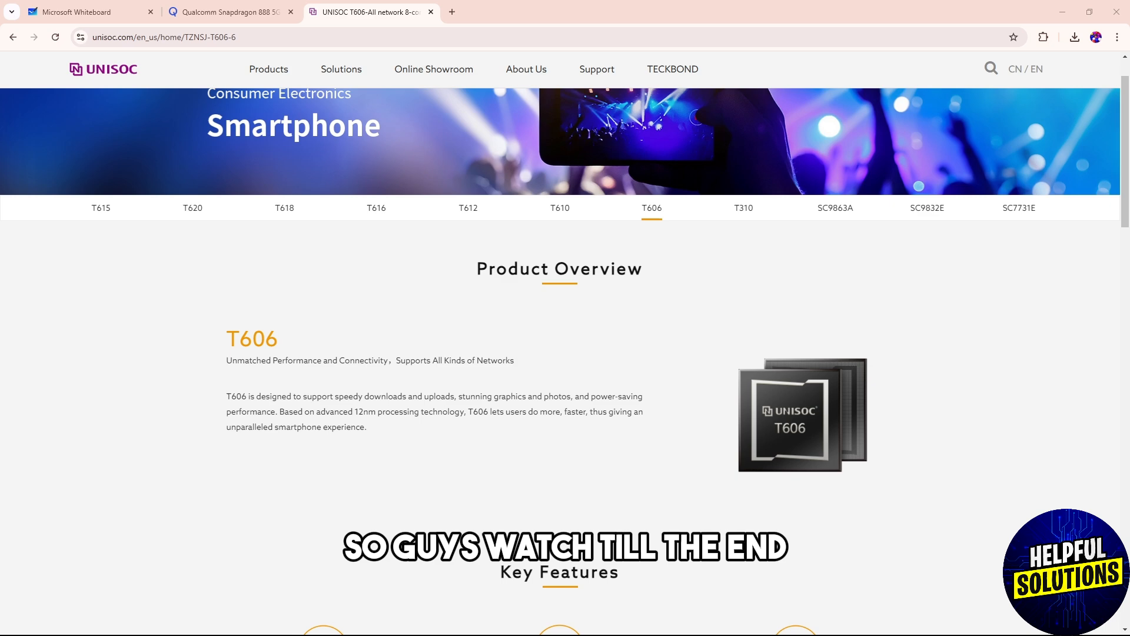
scroll("down", 3)
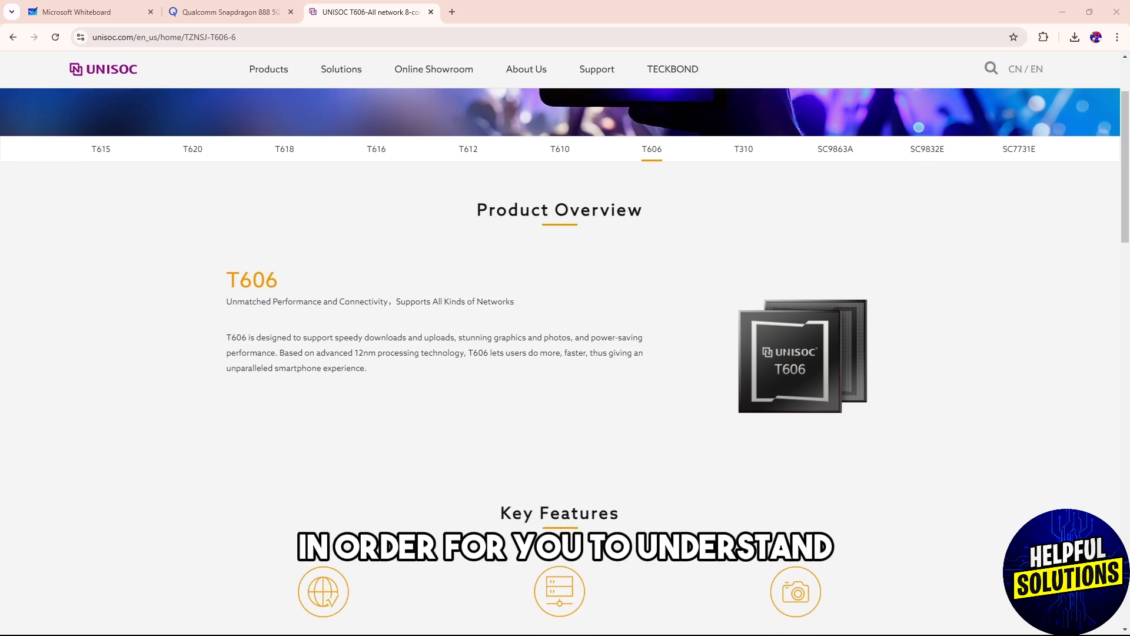
scroll("down", 3)
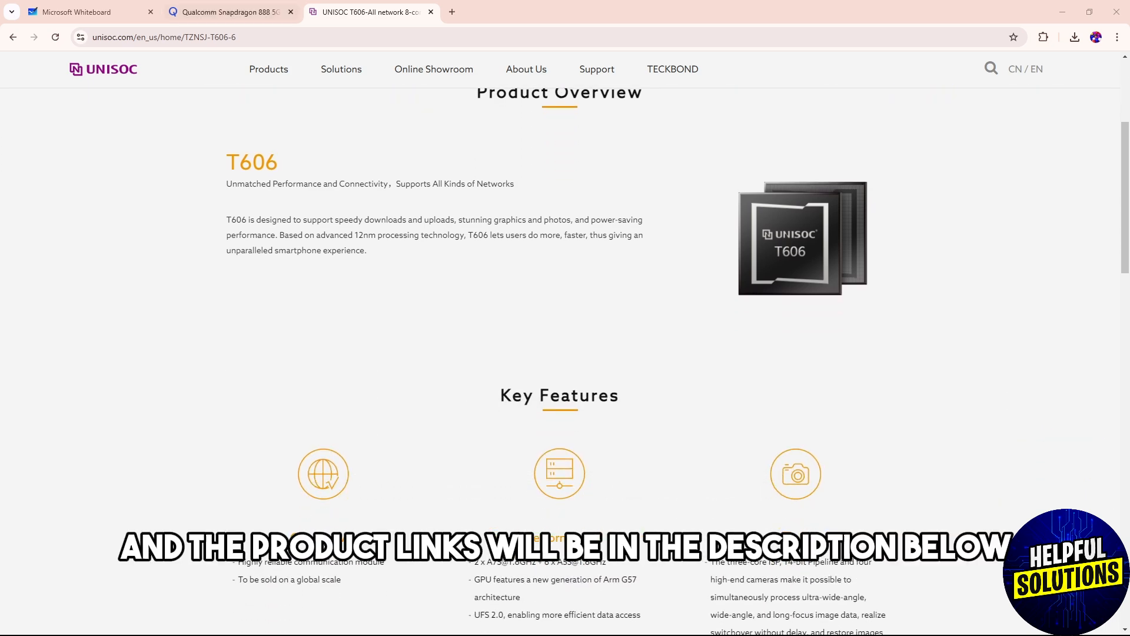
Step: Show the Snapdragon 888 5G page and scroll to its AI, 5G and photography highlights
left_click(229, 12)
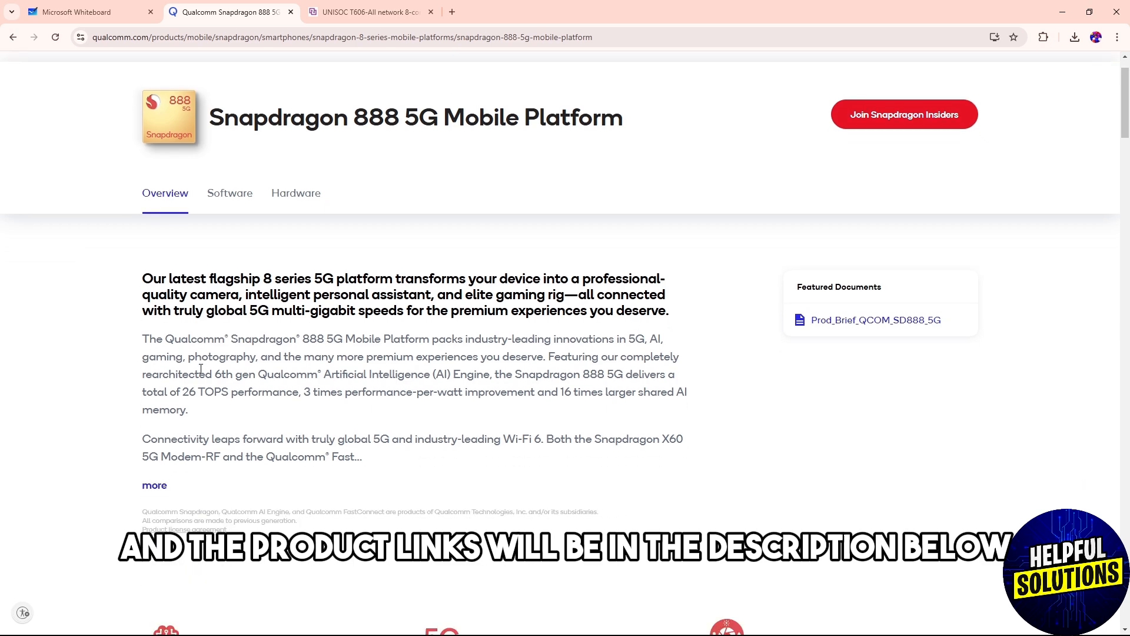
scroll("down", 3)
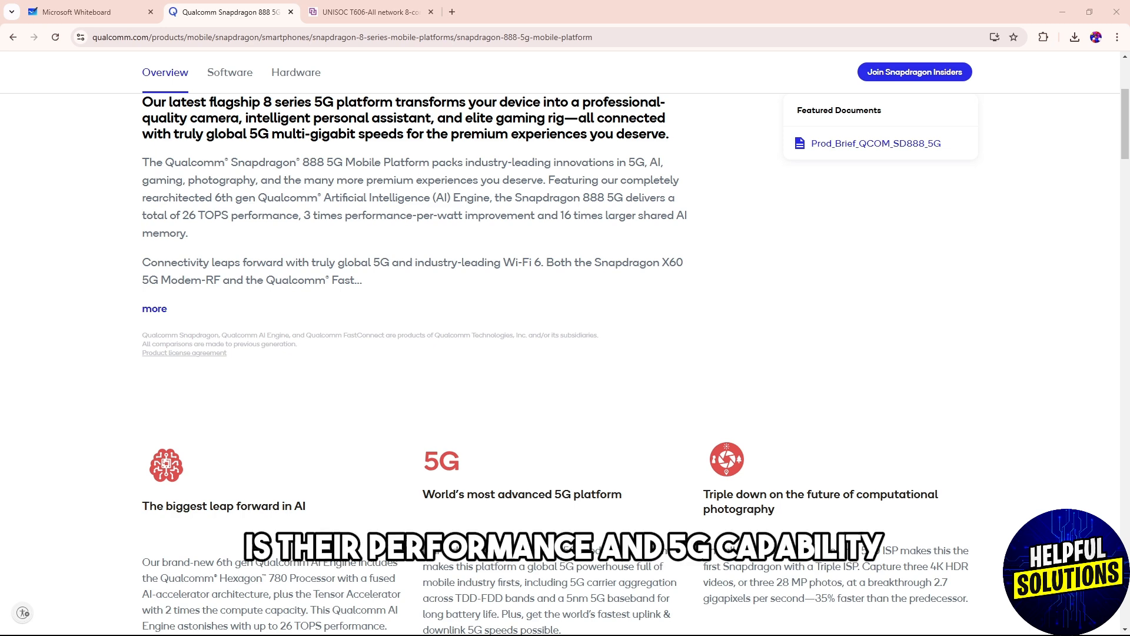
scroll("down", 3)
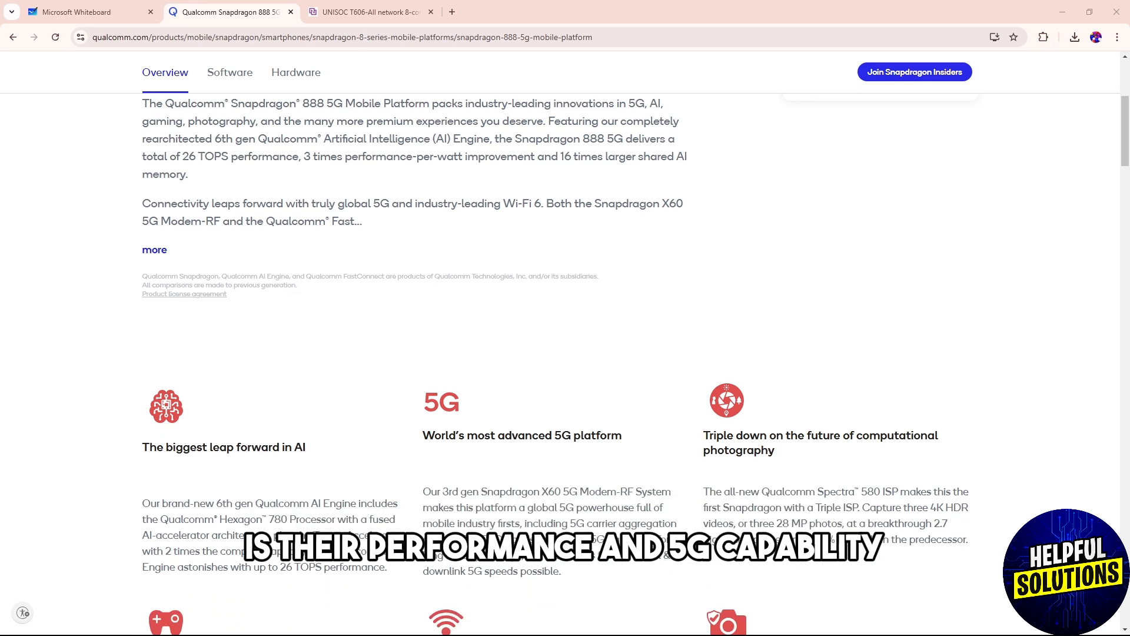
Step: On the whiteboard, circle Cortex and underline Entry-level, 8 cores and Cortex-A75
left_click(86, 13)
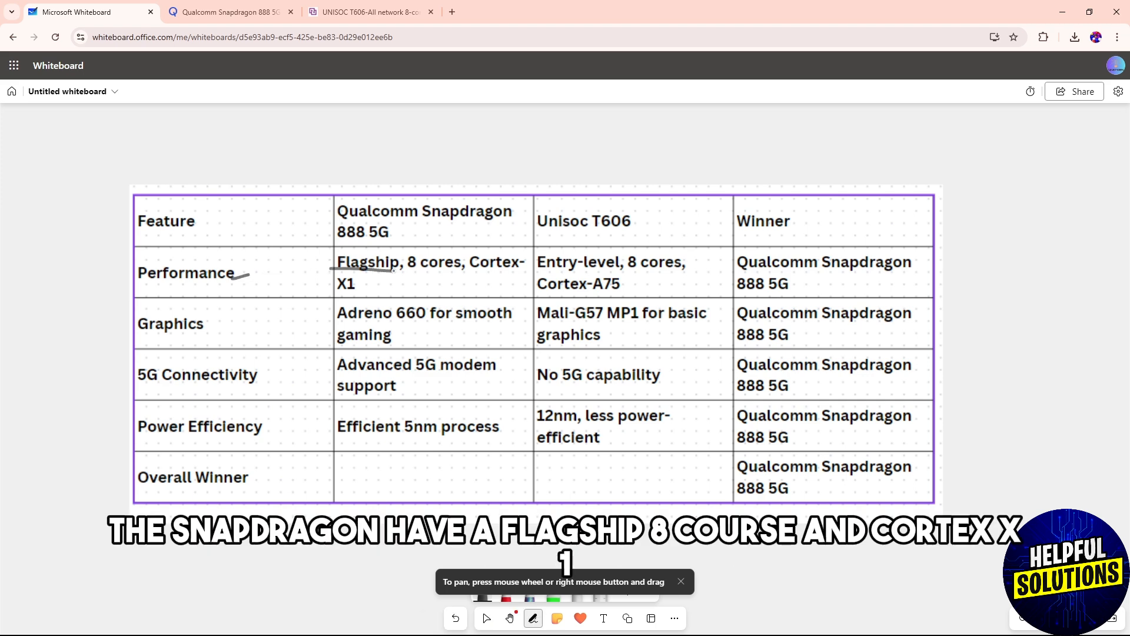
left_click_drag(406, 272, 478, 270)
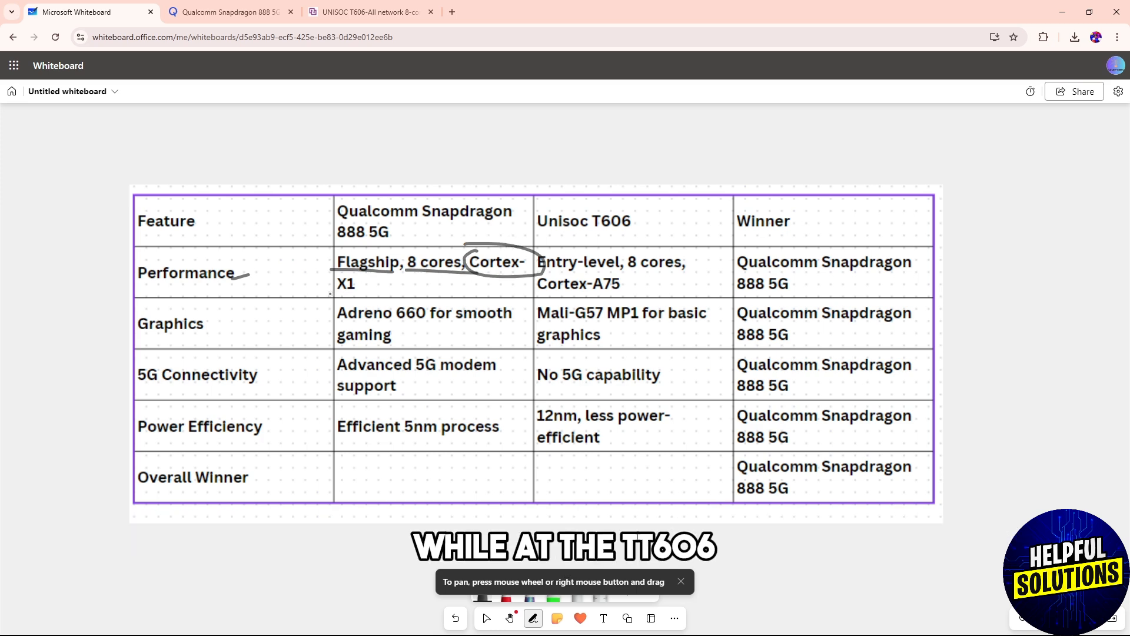
left_click_drag(337, 294, 375, 293)
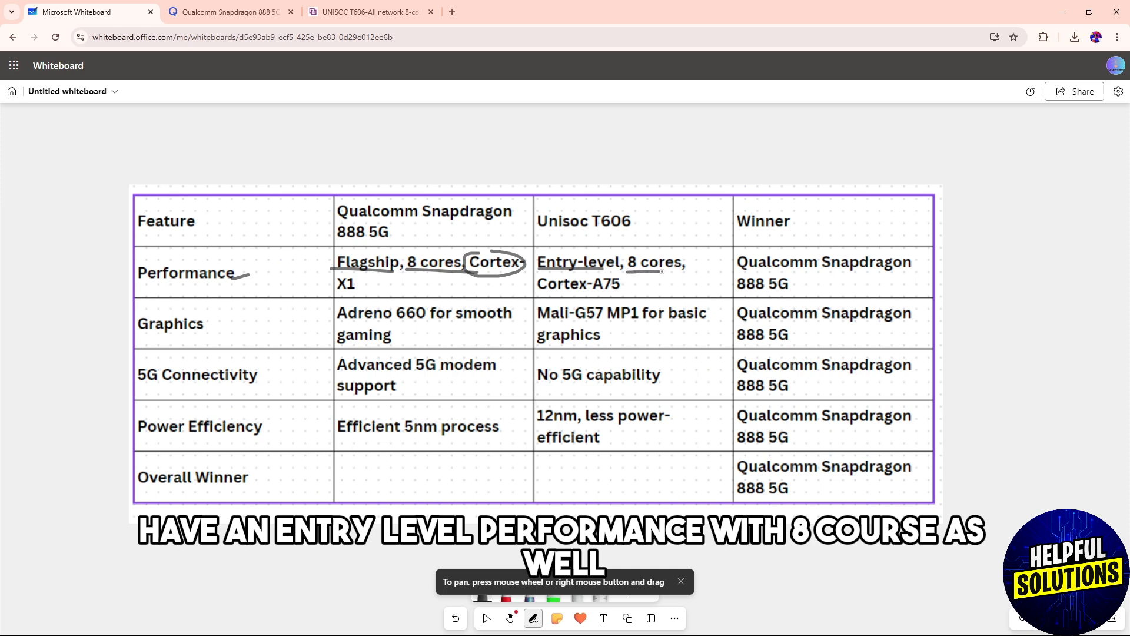
left_click_drag(539, 295, 598, 296)
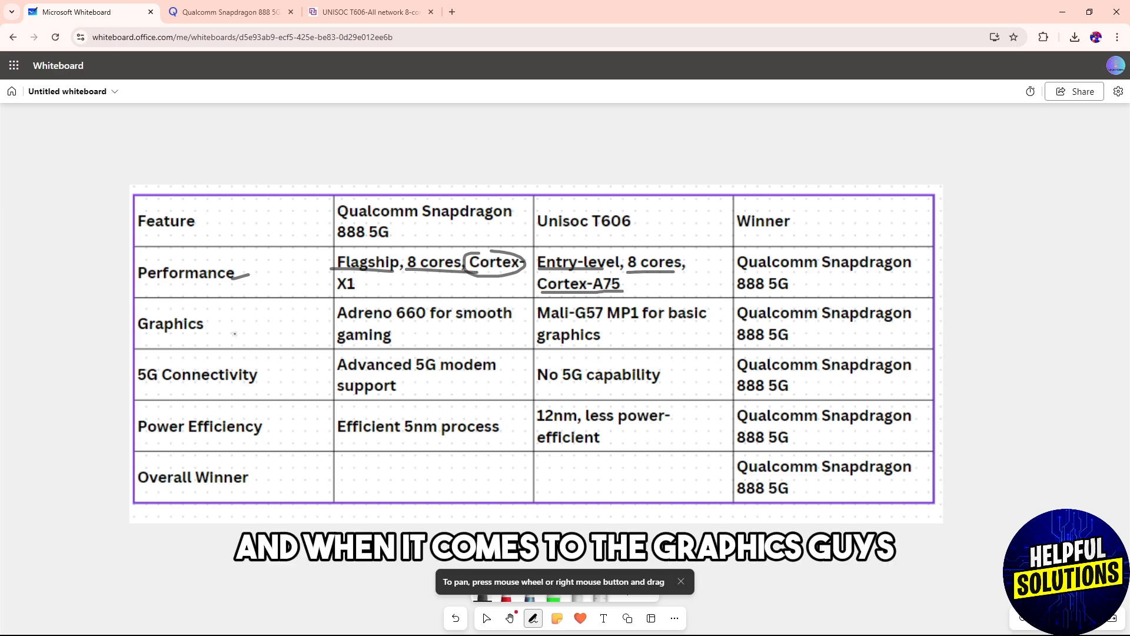
left_click(227, 12)
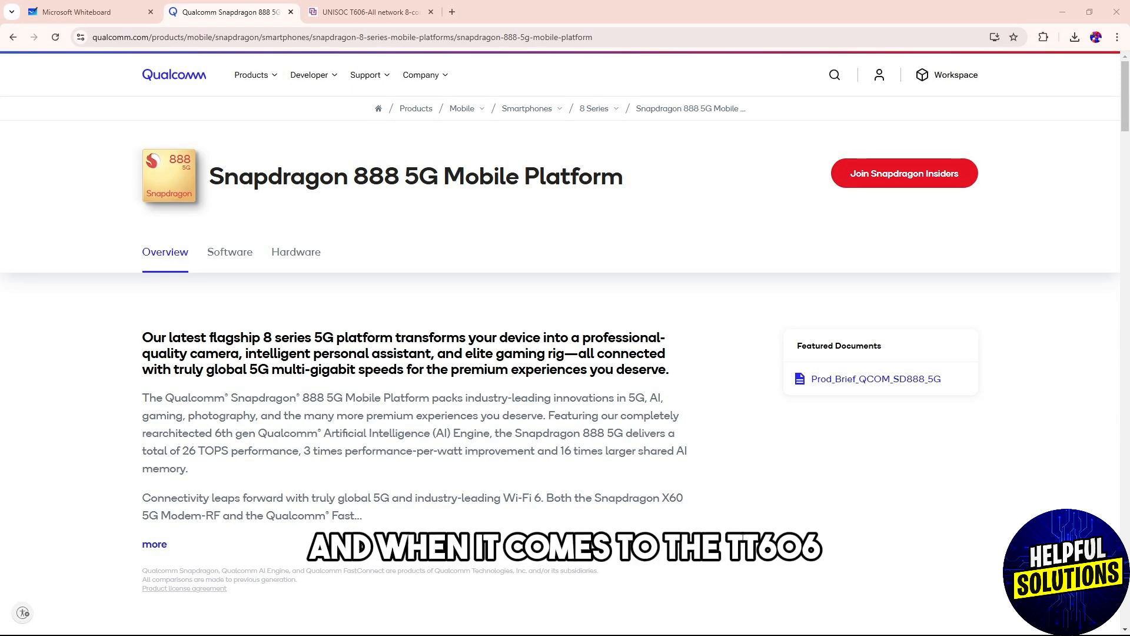
Step: Return to the UNISOC T606 page and scroll to its Product Overview
left_click(367, 12)
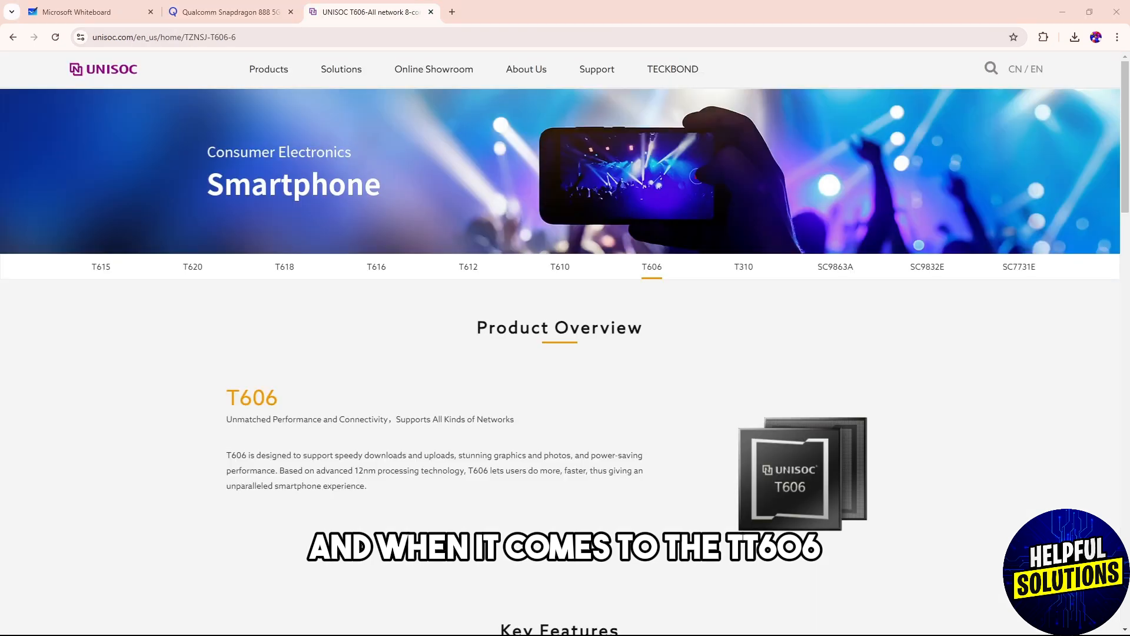
scroll("down", 3)
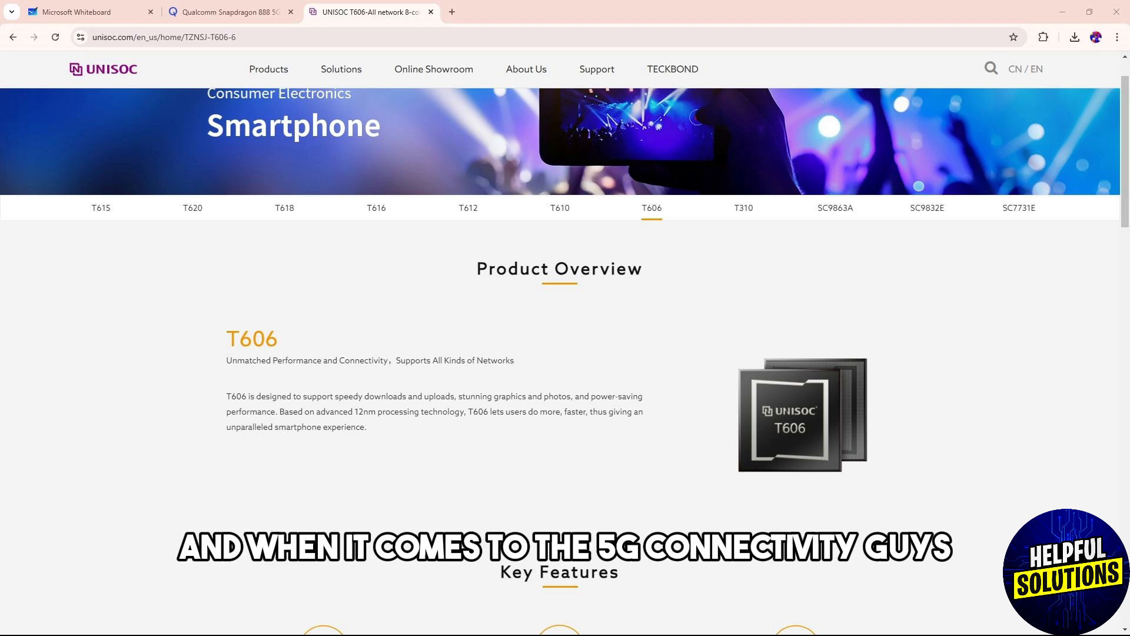
Step: Mark up No 5G capability, Efficient, the 5nm/12nm process text and T606's efficient
left_click(86, 12)
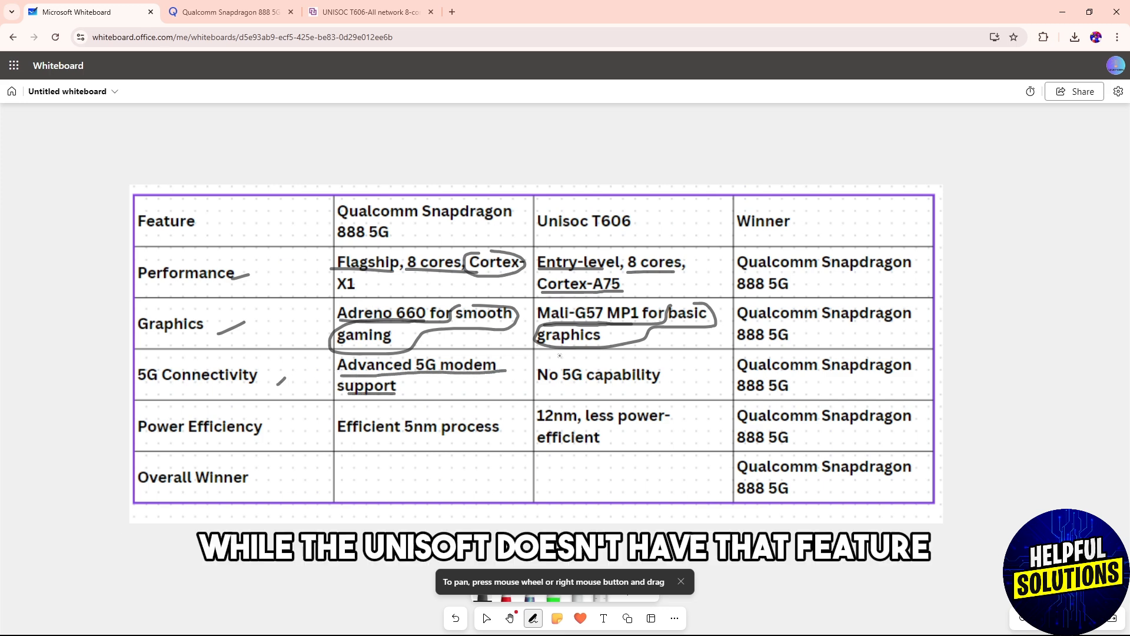
left_click_drag(537, 386, 663, 385)
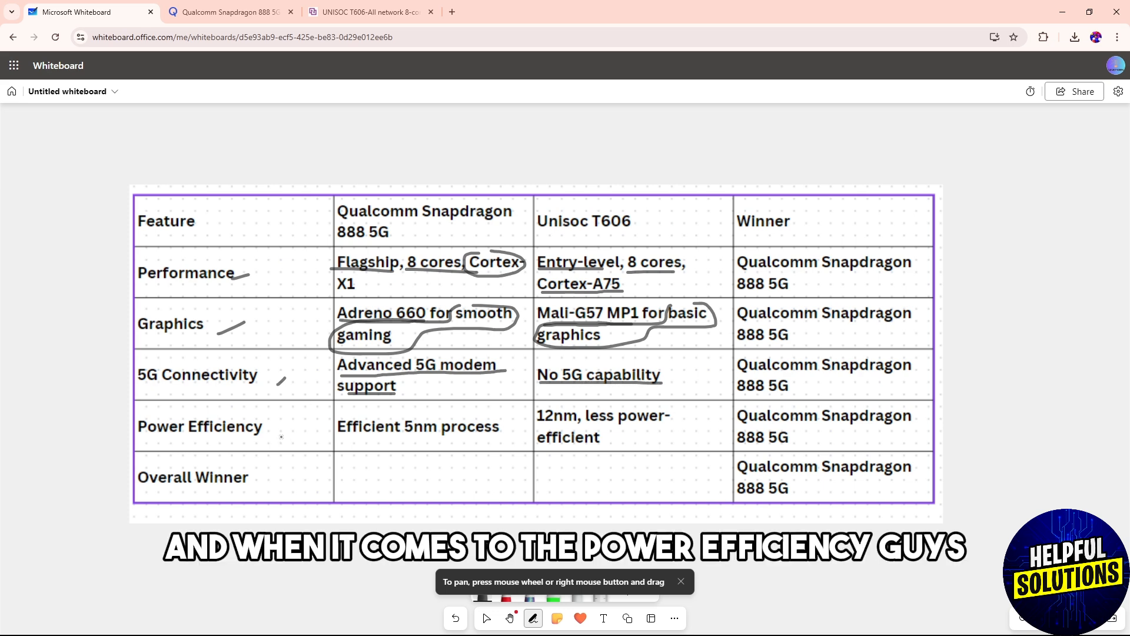
left_click_drag(346, 440, 389, 440)
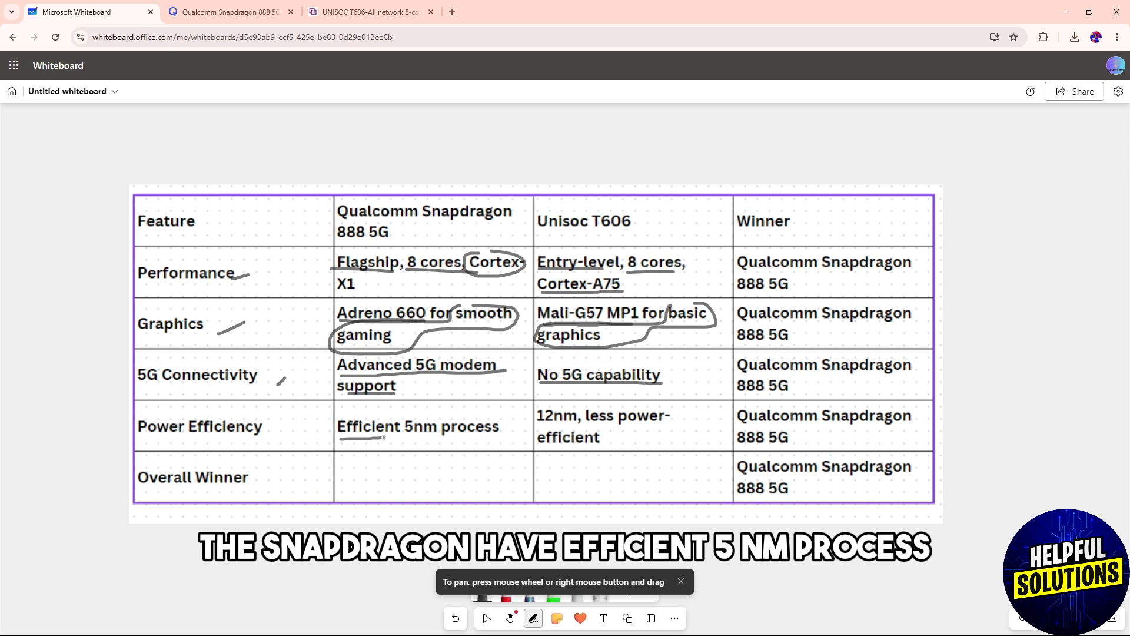
left_click_drag(343, 437, 440, 437)
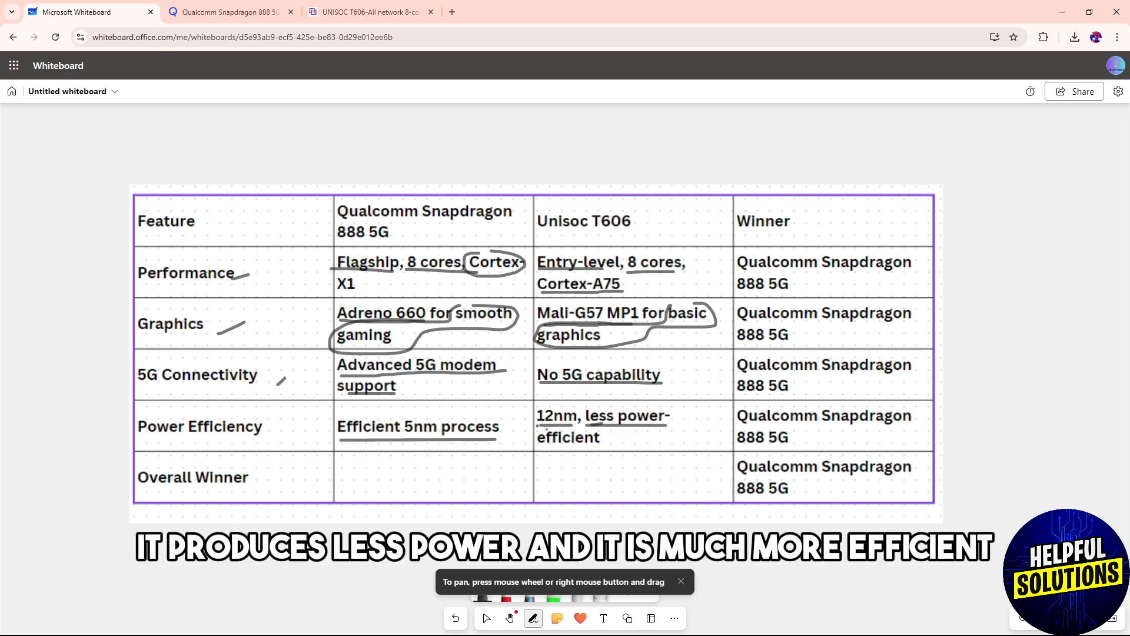
left_click_drag(536, 437, 619, 437)
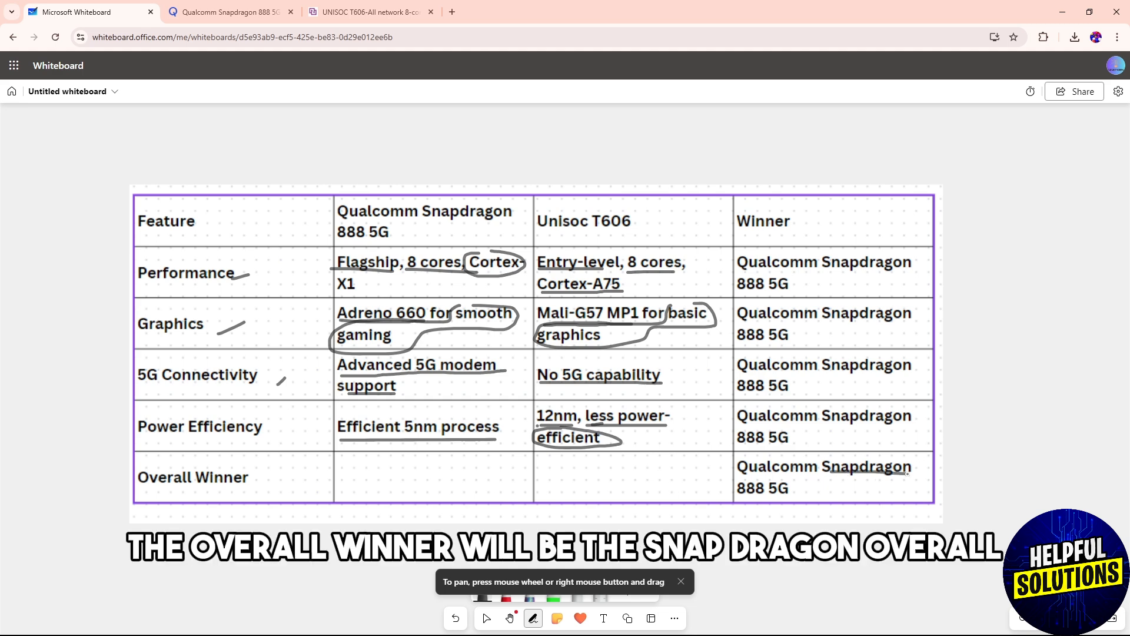
Step: Scroll through the Snapdragon 888 page, then return to the T606 page
left_click(229, 11)
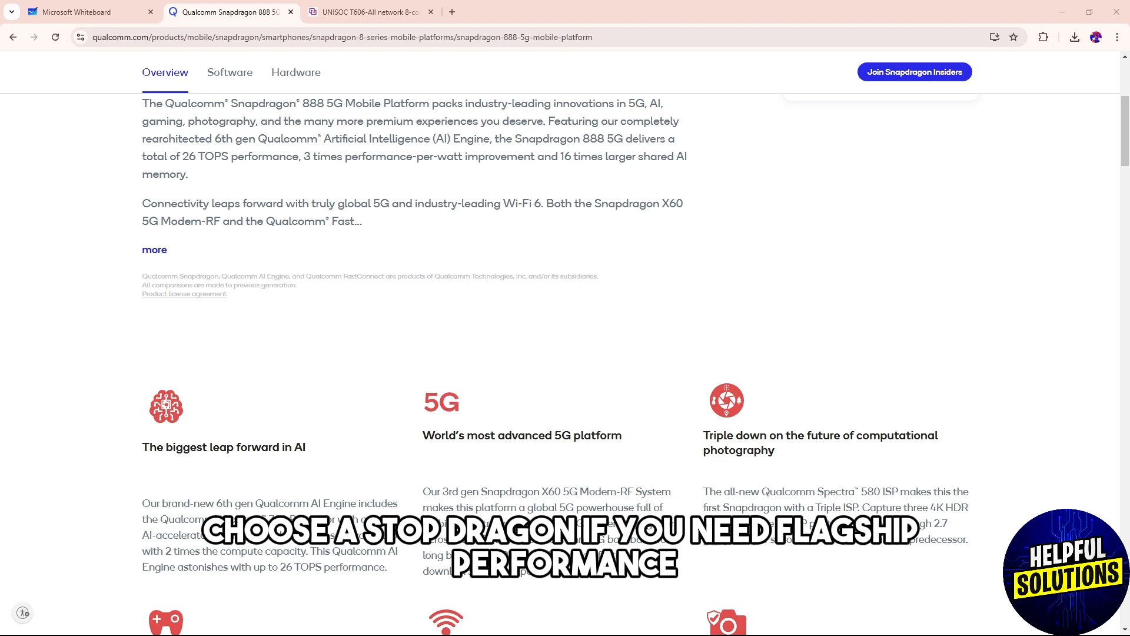
scroll("down", 3)
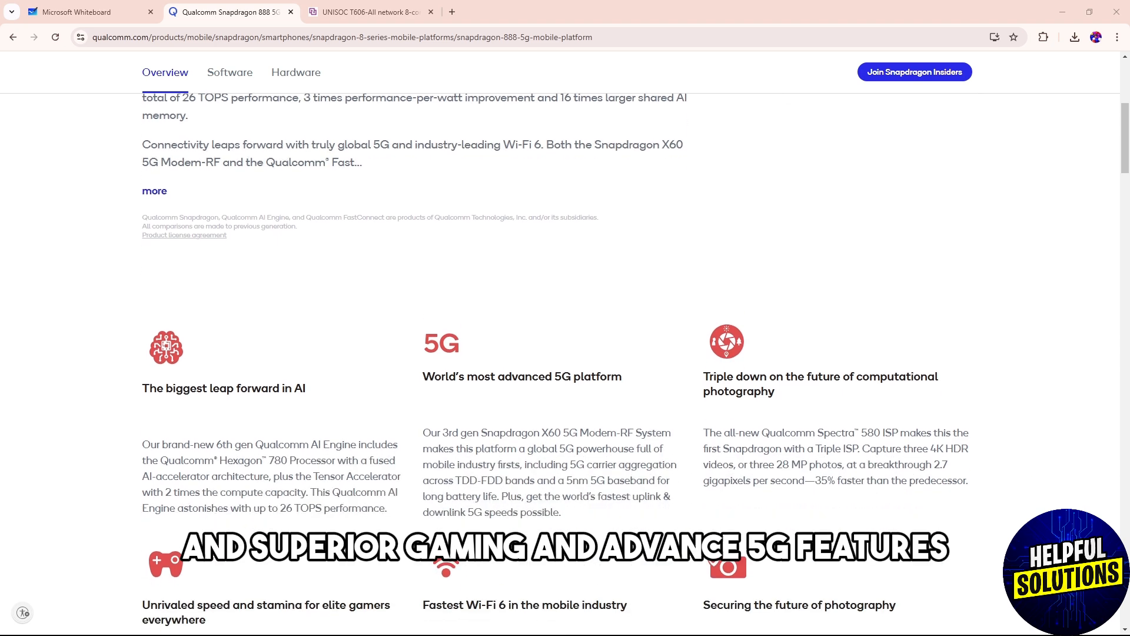
left_click(367, 12)
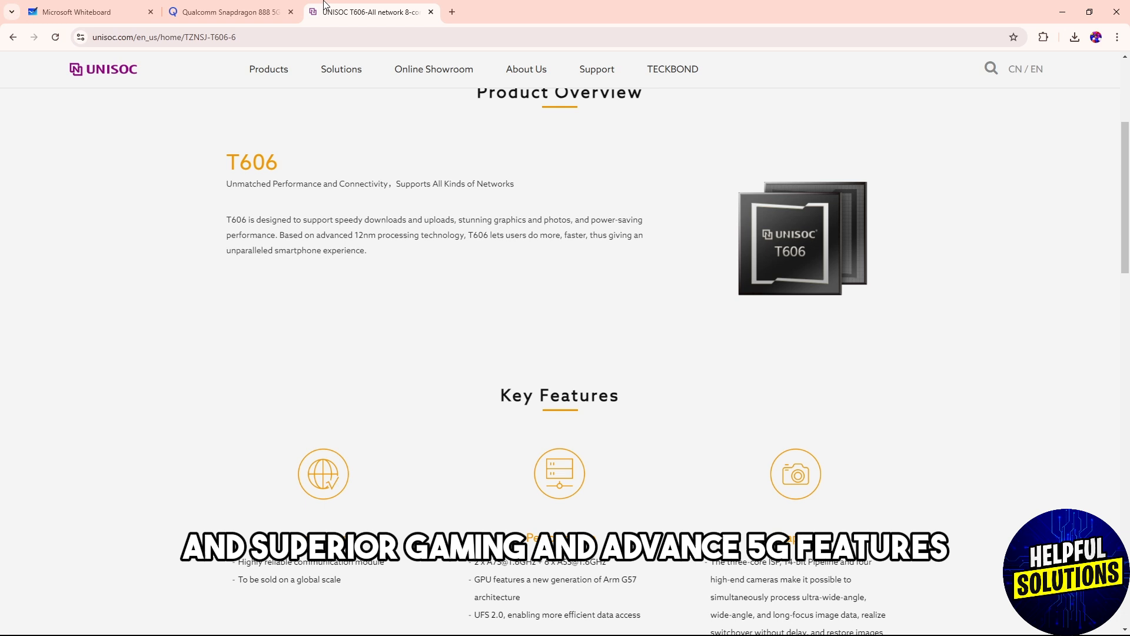
scroll("down", 3)
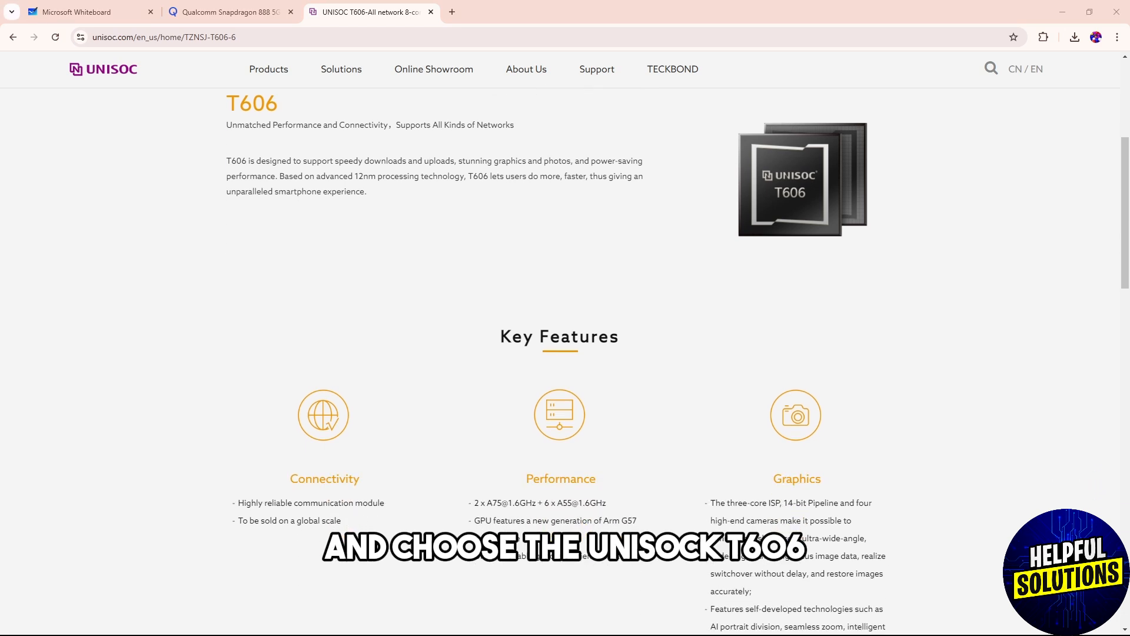
scroll("down", 3)
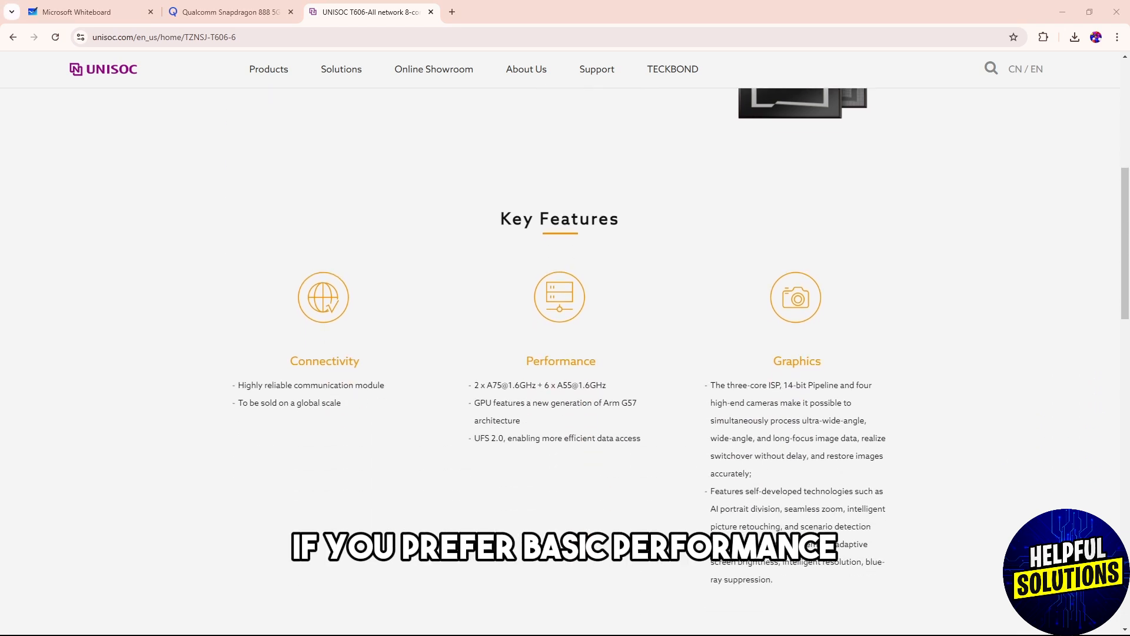
scroll("down", 3)
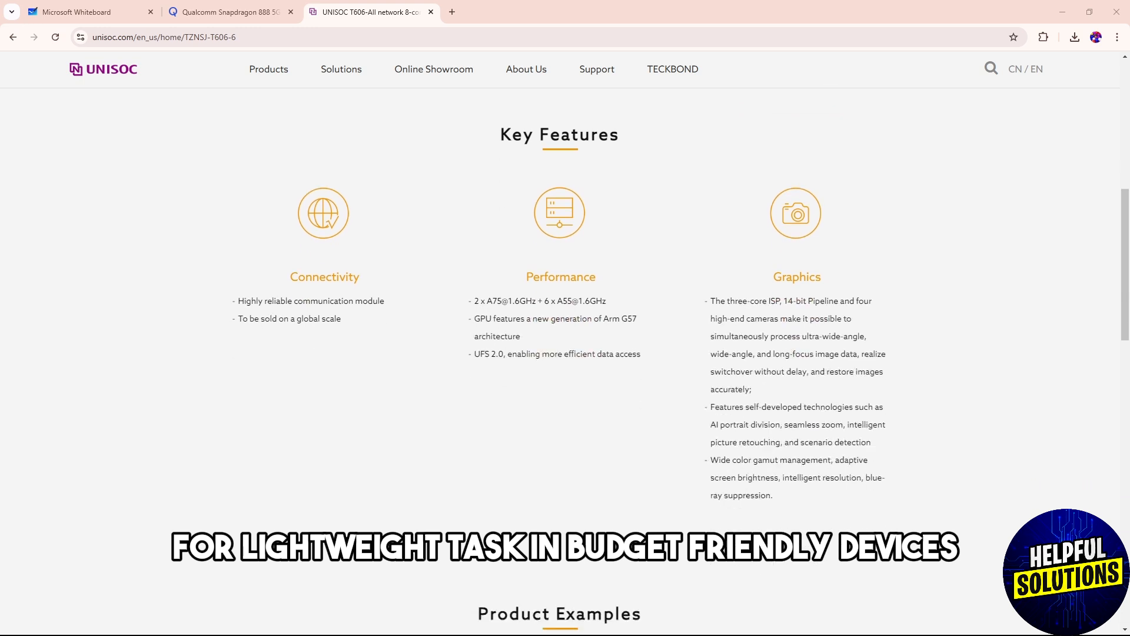
scroll("down", 3)
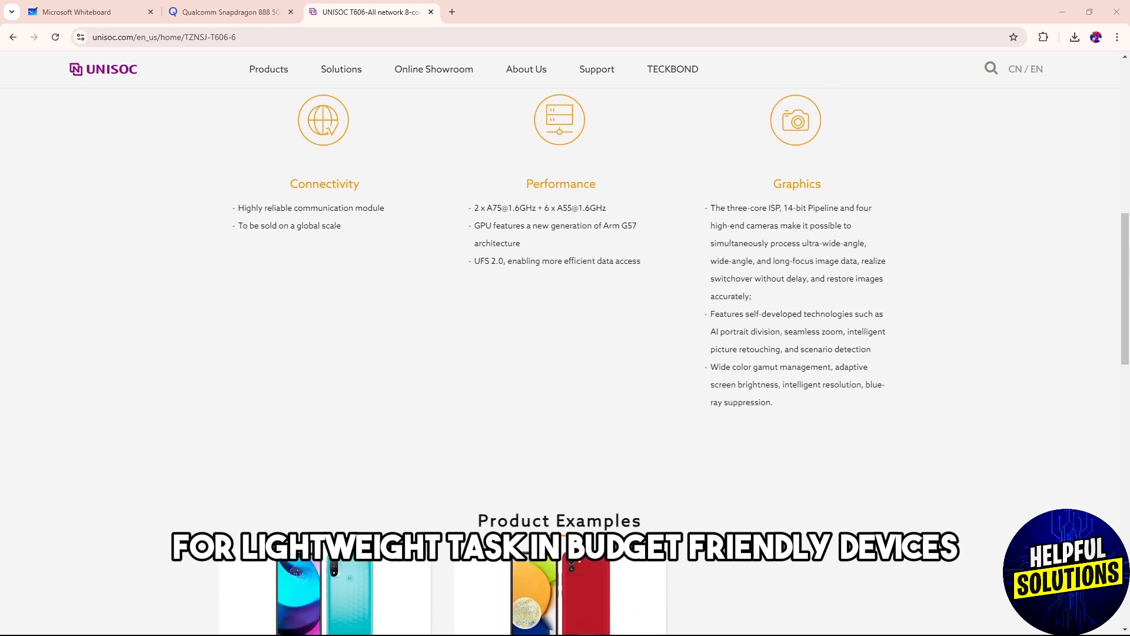